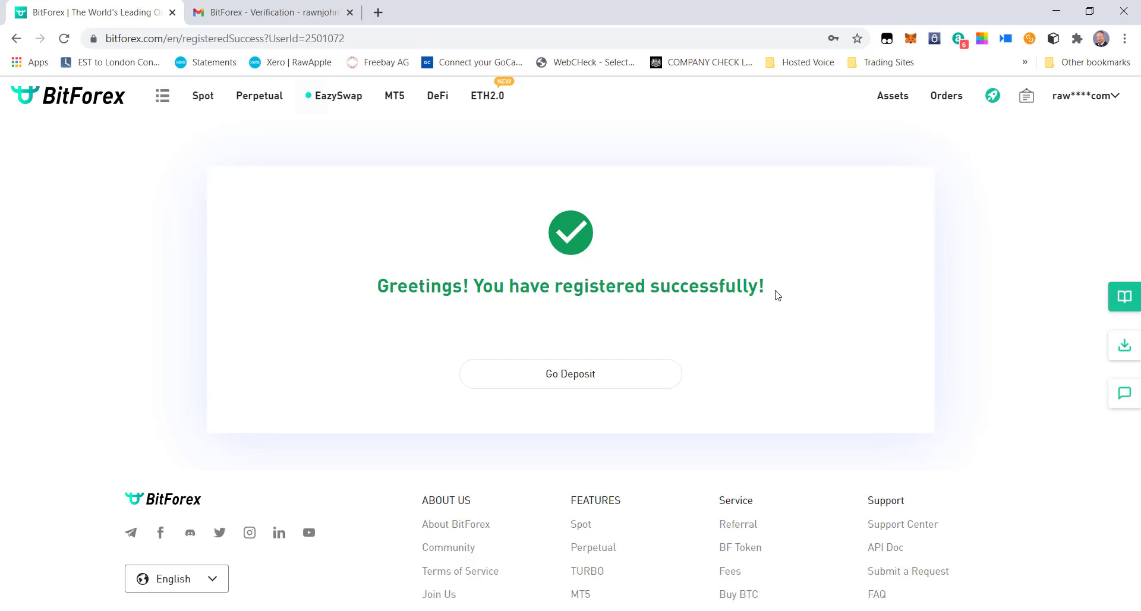
mouse_move(703, 346)
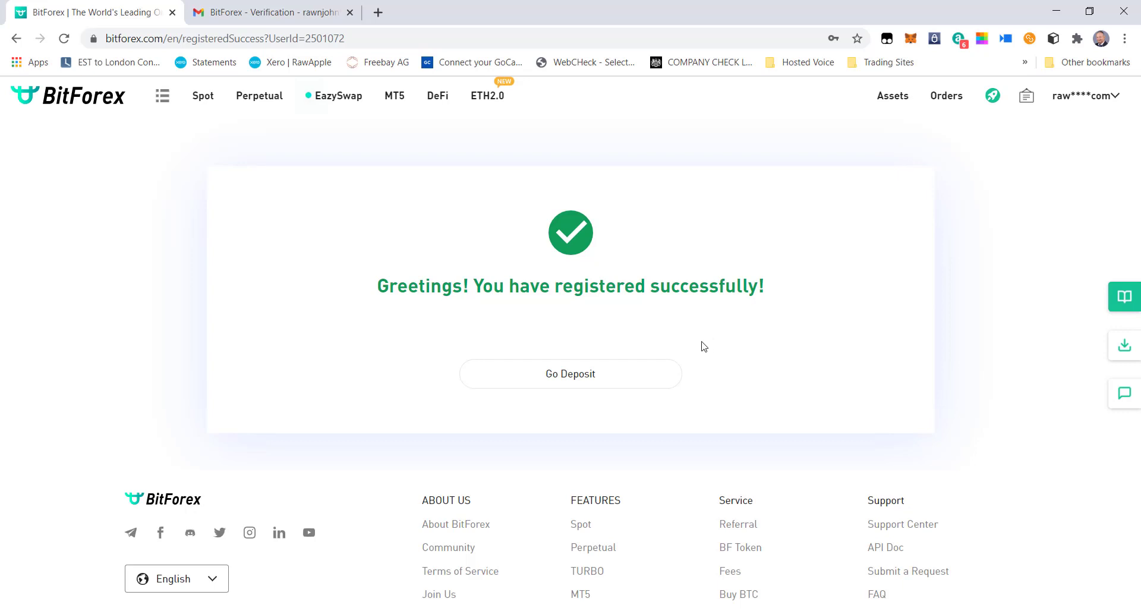
Go from registration confirmation to the deposit page and show the token list.
left_click(571, 373)
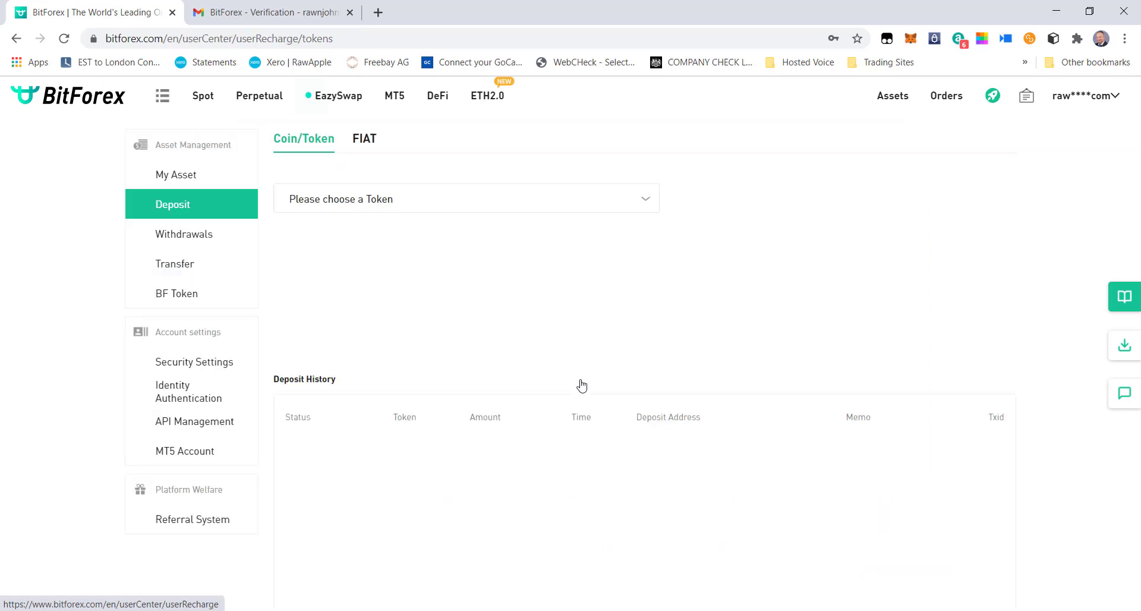
mouse_move(509, 201)
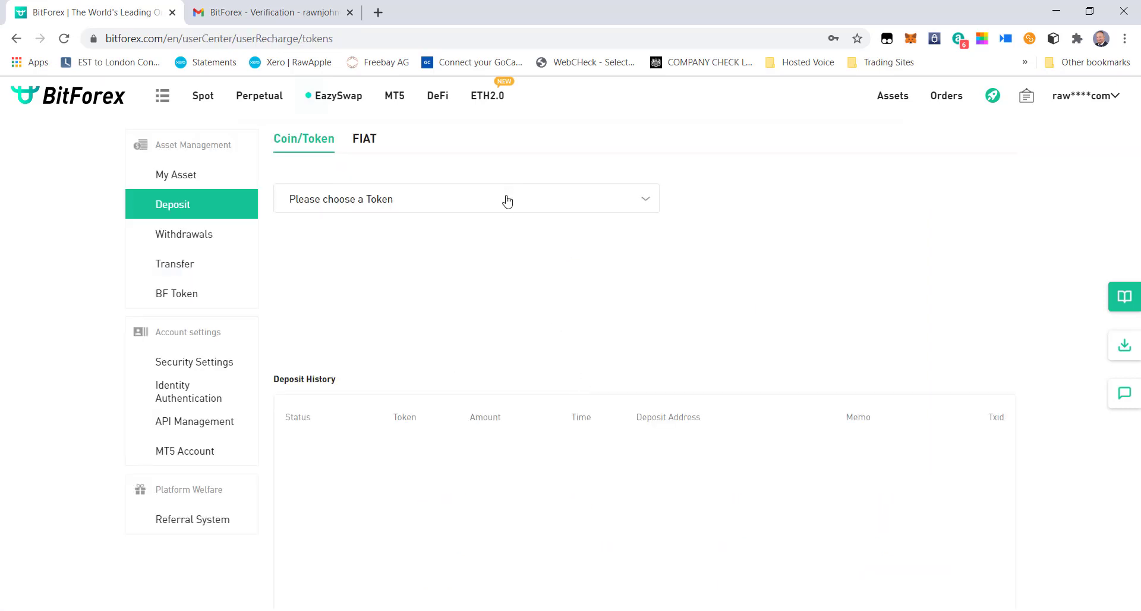
left_click(466, 199)
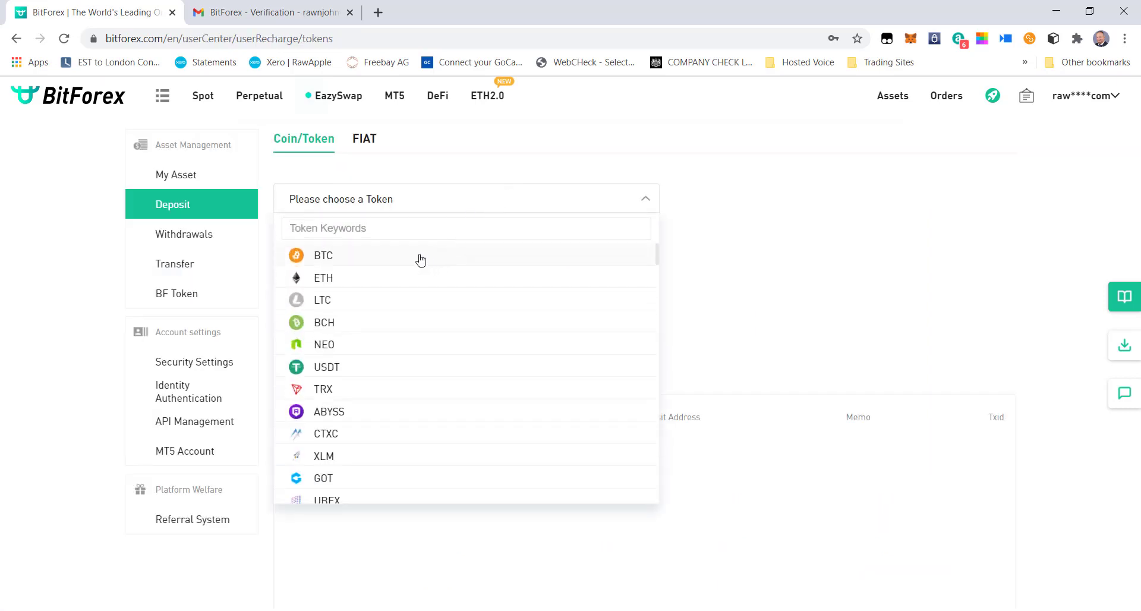
mouse_move(352, 260)
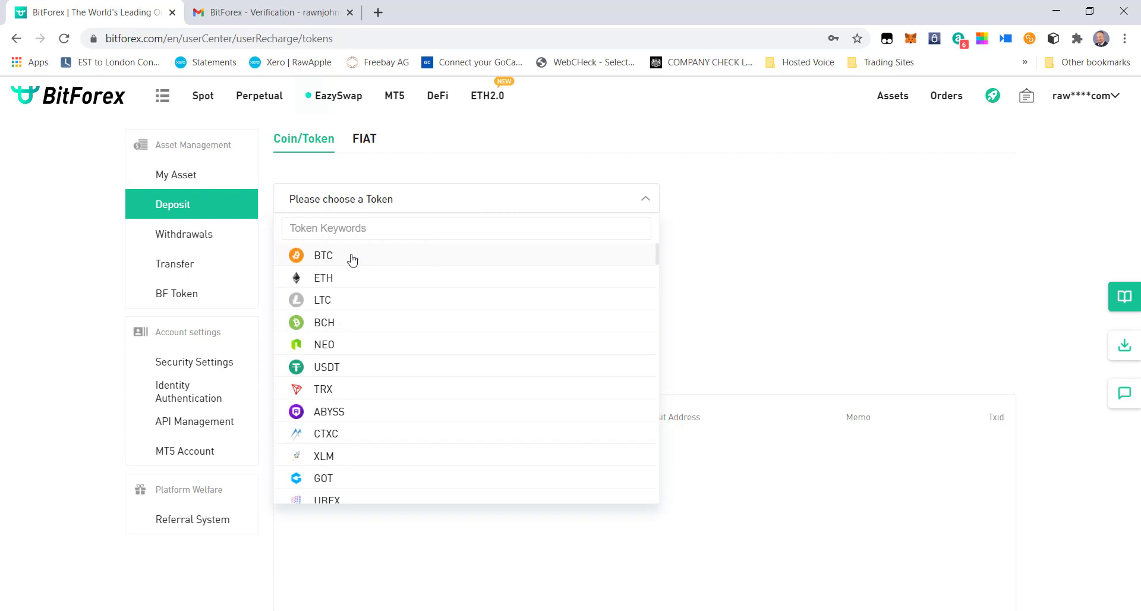
Select BTC as the deposit token and copy its BTC deposit address.
left_click(323, 255)
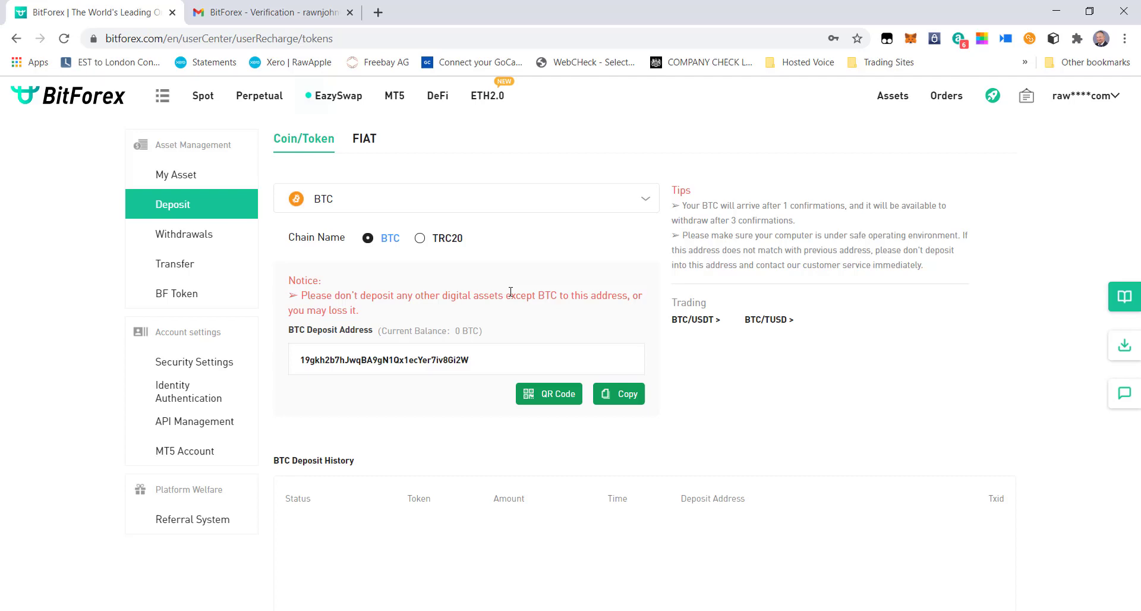
mouse_move(597, 344)
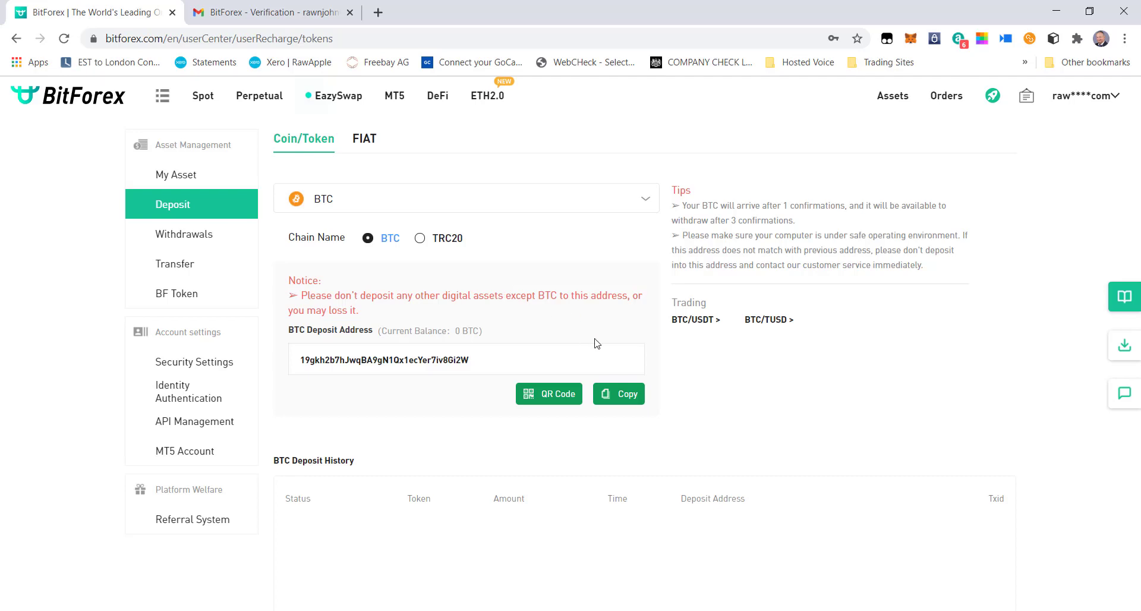
mouse_move(591, 324)
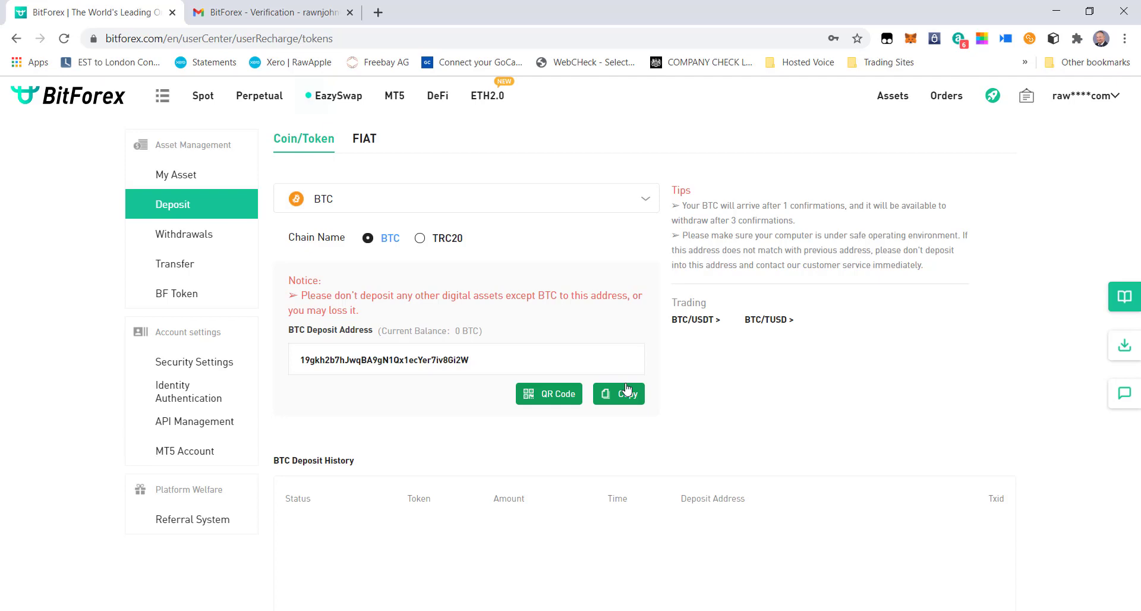
right_click(626, 389)
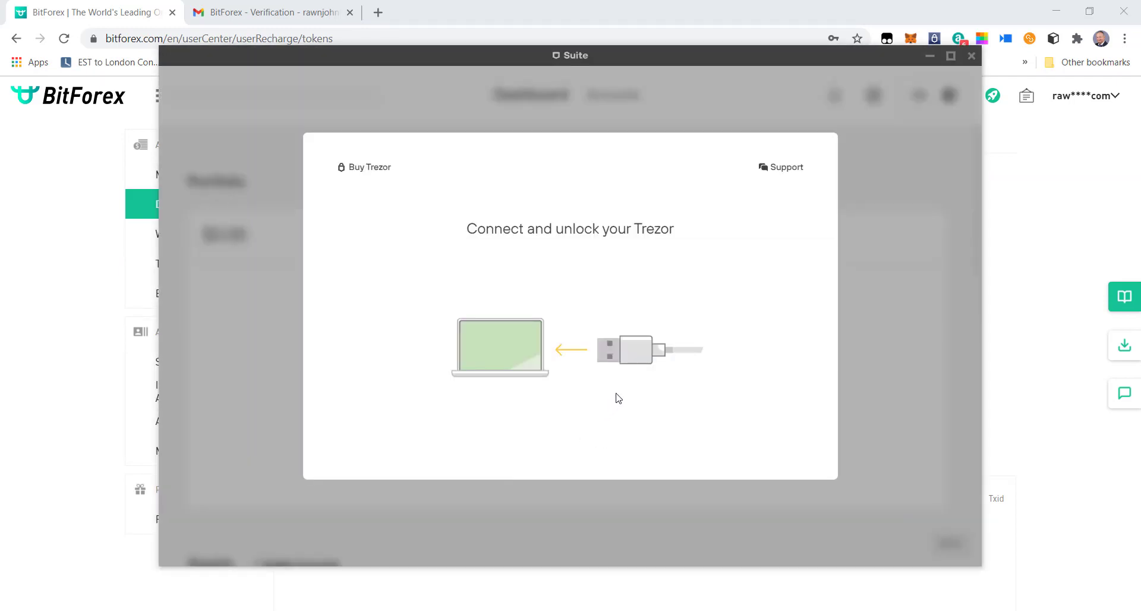
mouse_move(717, 324)
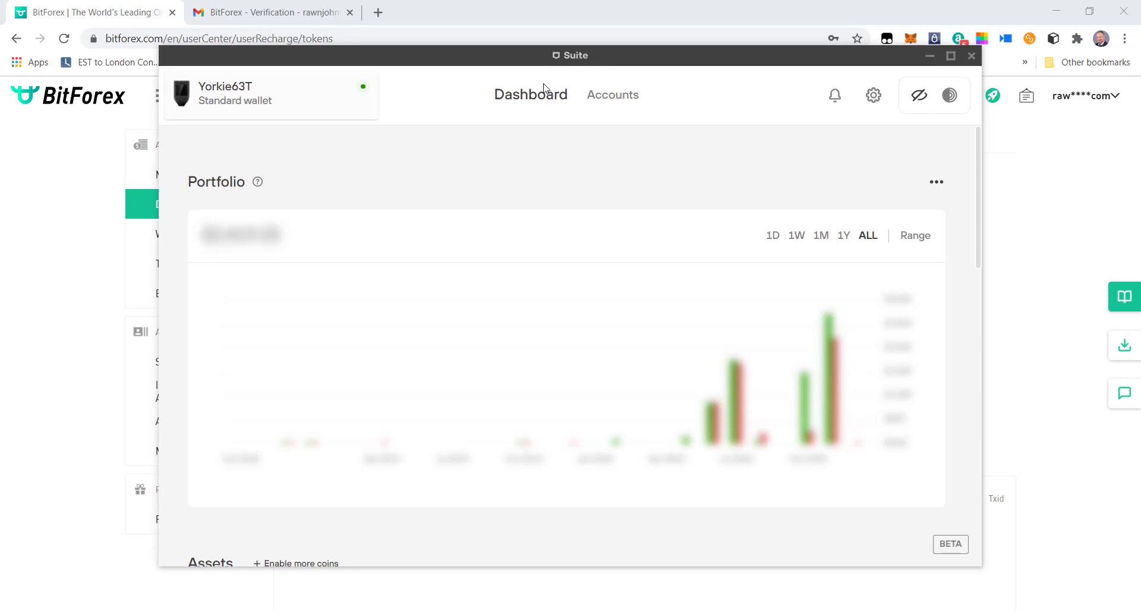
Start a bitcoin send from the Bitcoin #1 account in Trezor Suite.
left_click(613, 94)
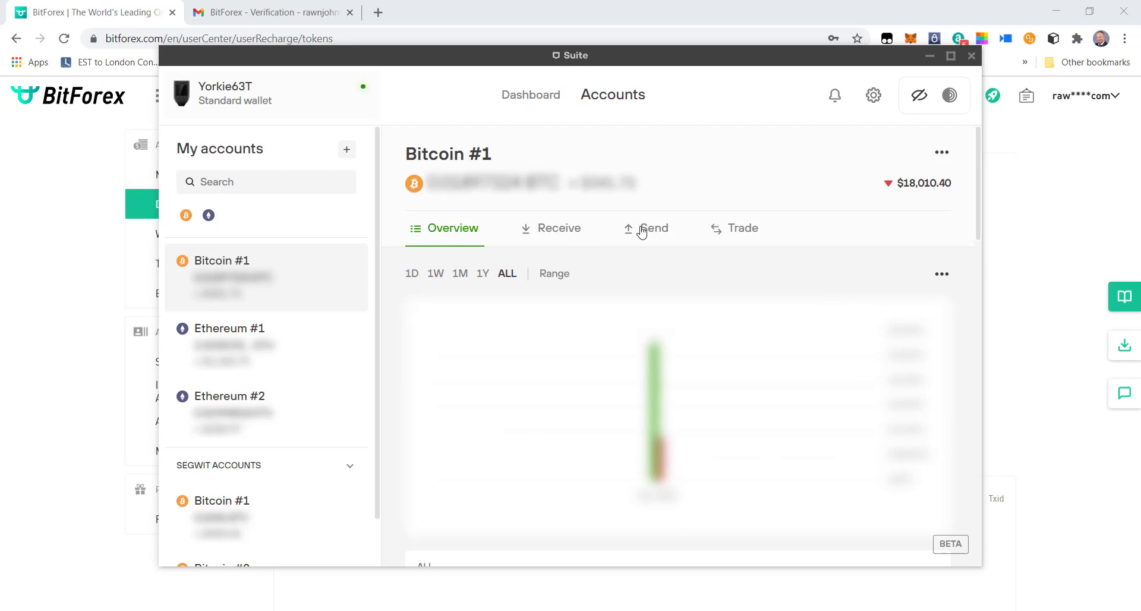
left_click(645, 228)
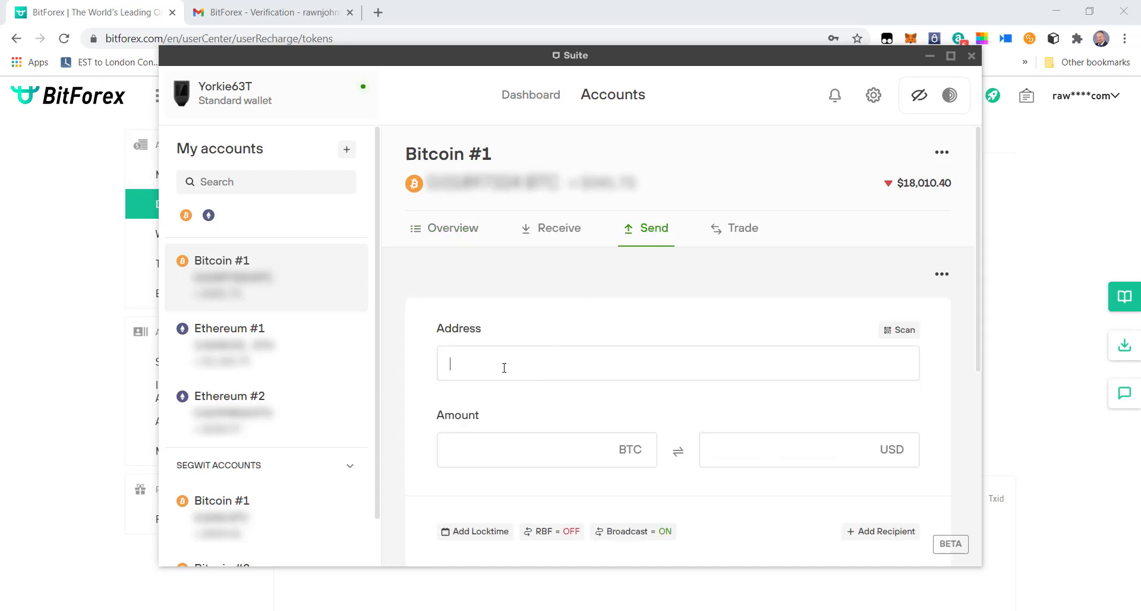
type("19gkh2b7hJwqBA9gN1Qx1ecYer7iv8Gi2W")
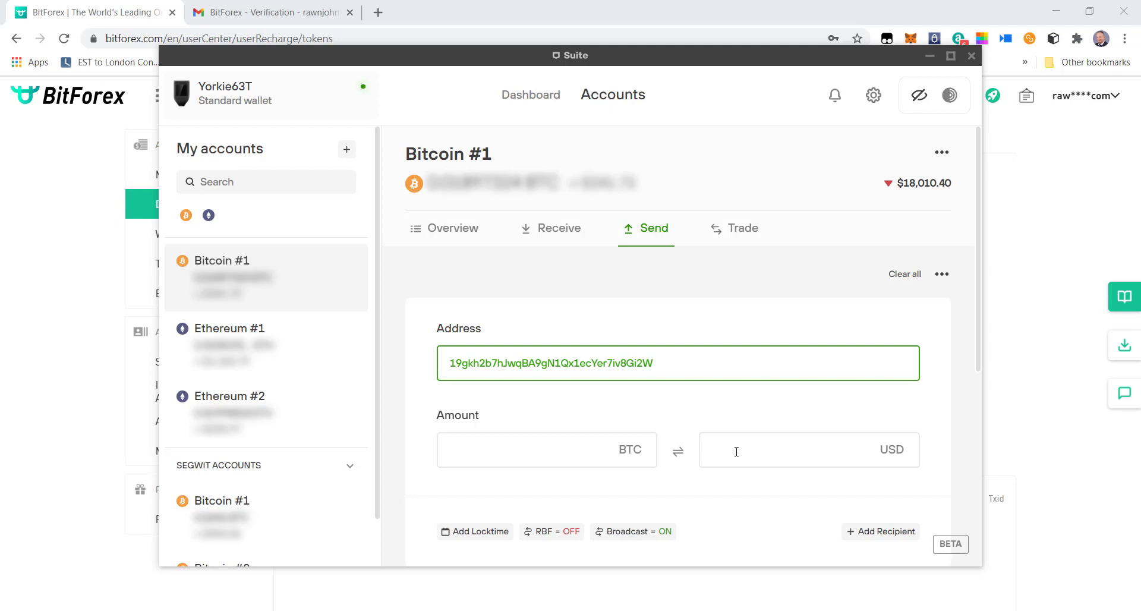
type("100")
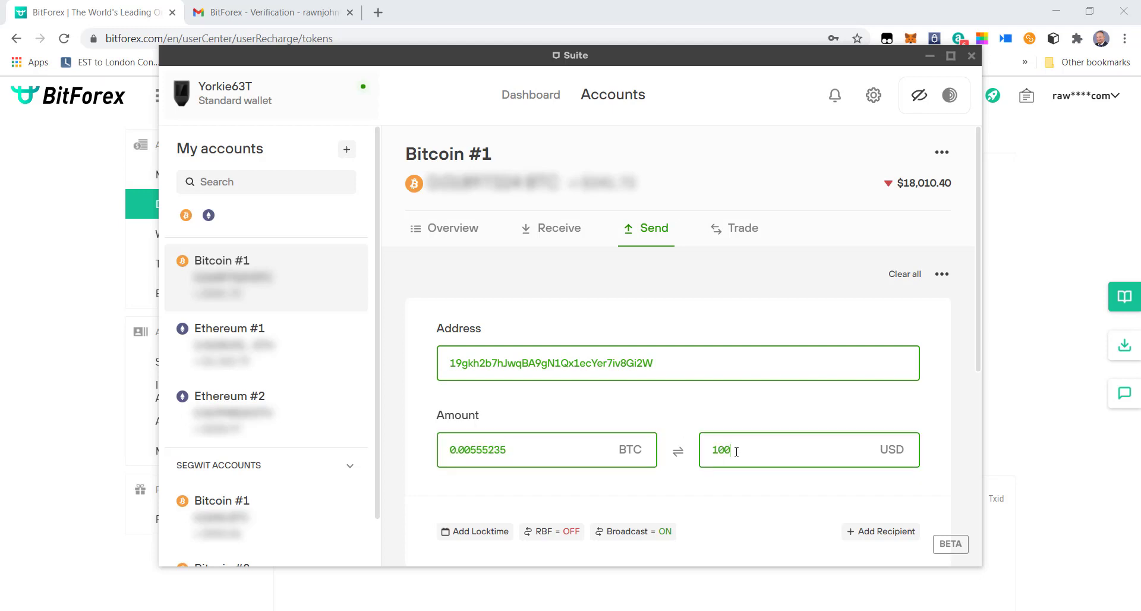
mouse_move(743, 488)
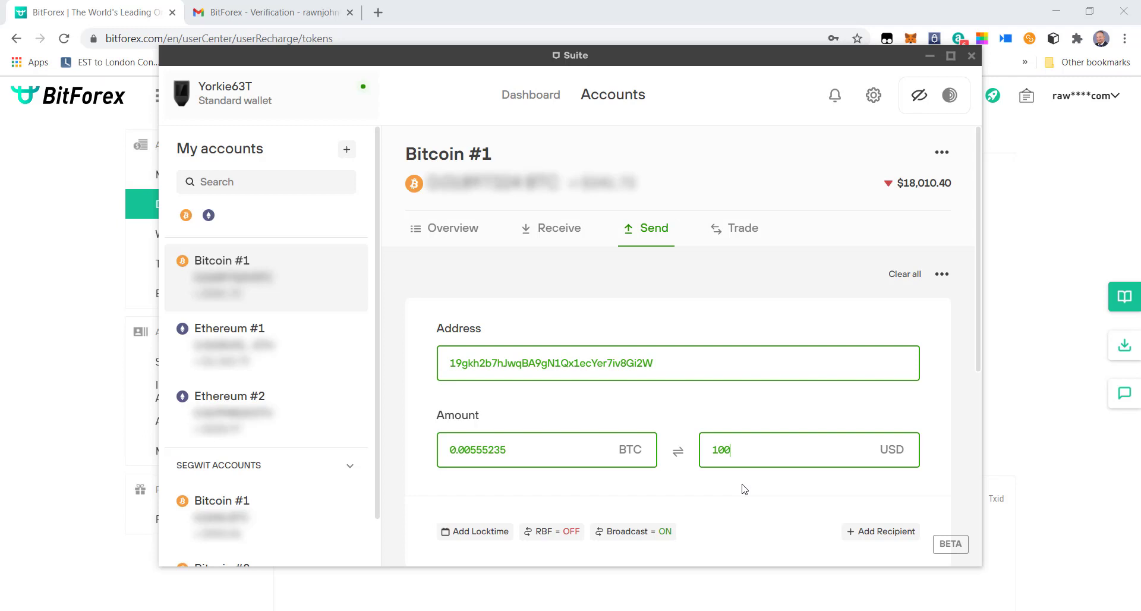
mouse_move(720, 479)
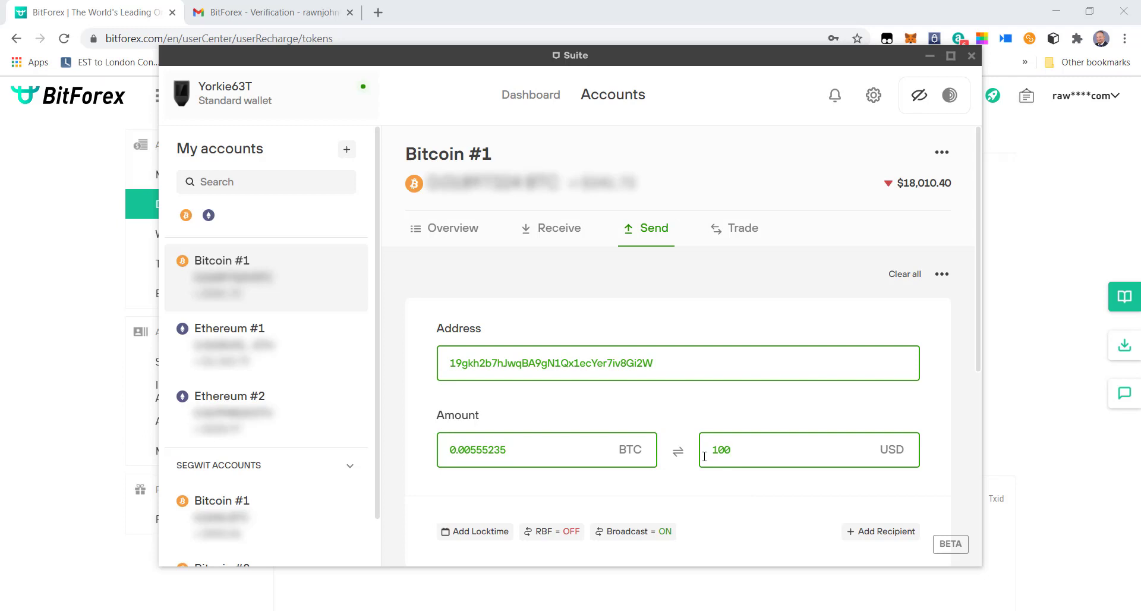
Reveal hidden balances and scroll to the normal fee and $101.80 total.
left_click(918, 95)
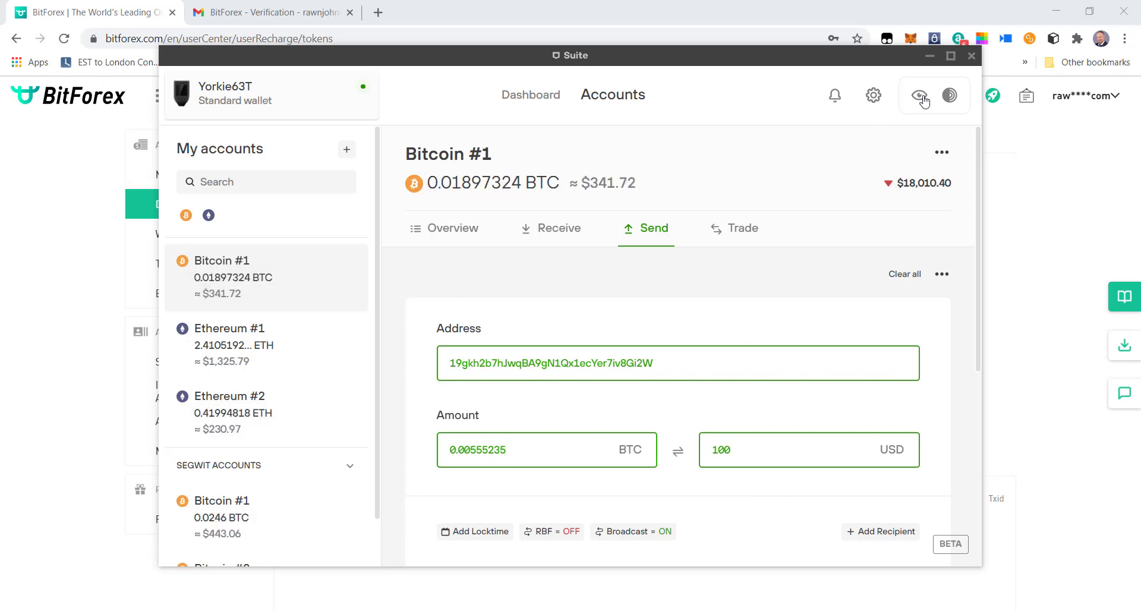
left_click(920, 95)
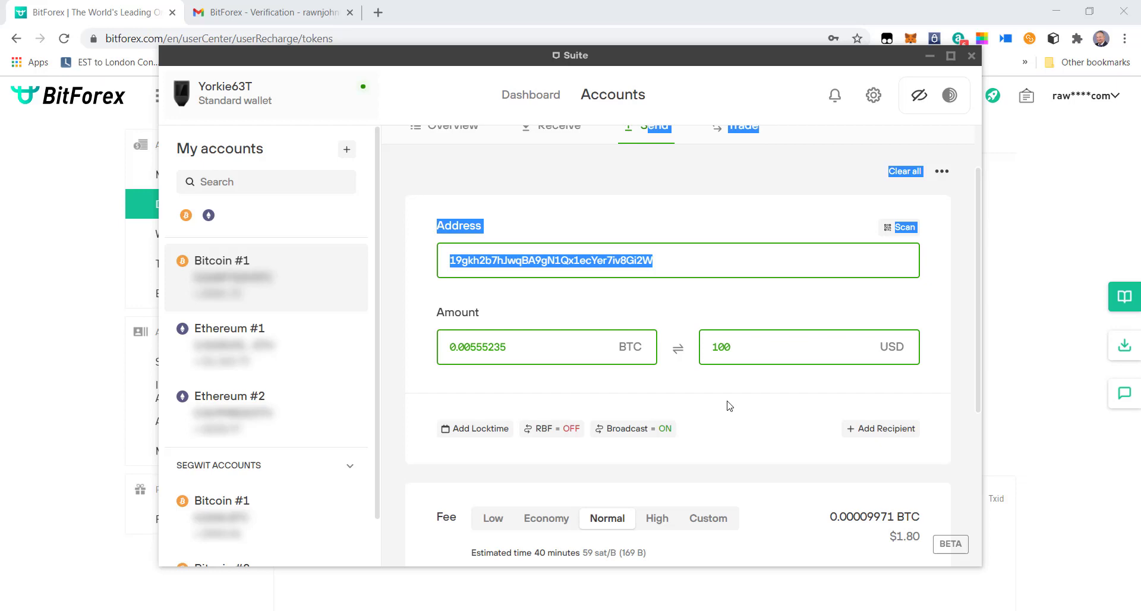
scroll("down", 3)
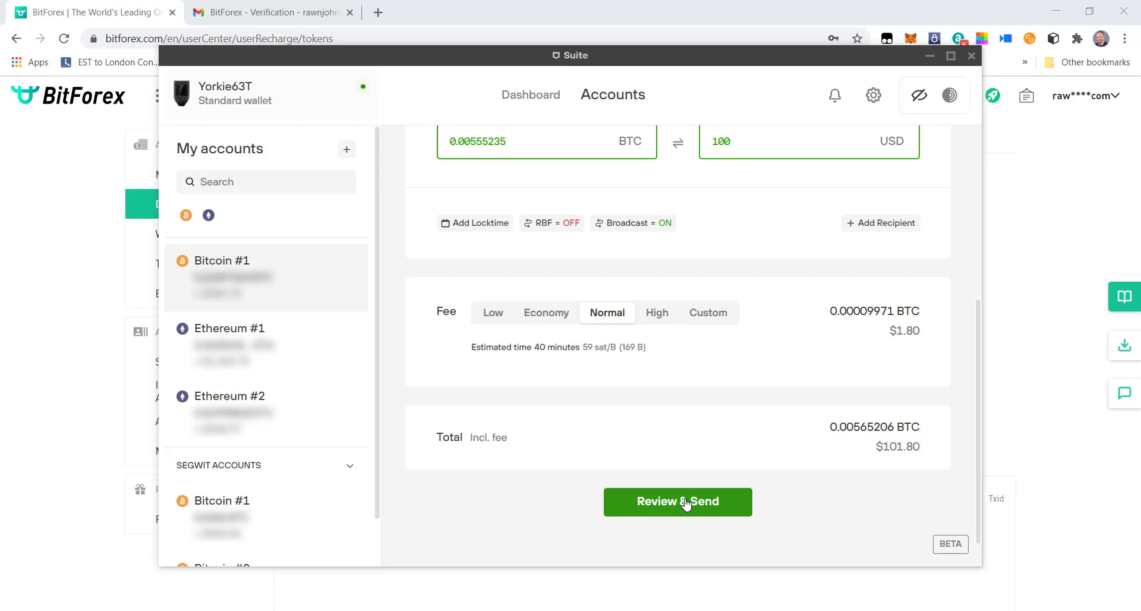
scroll("down", 3)
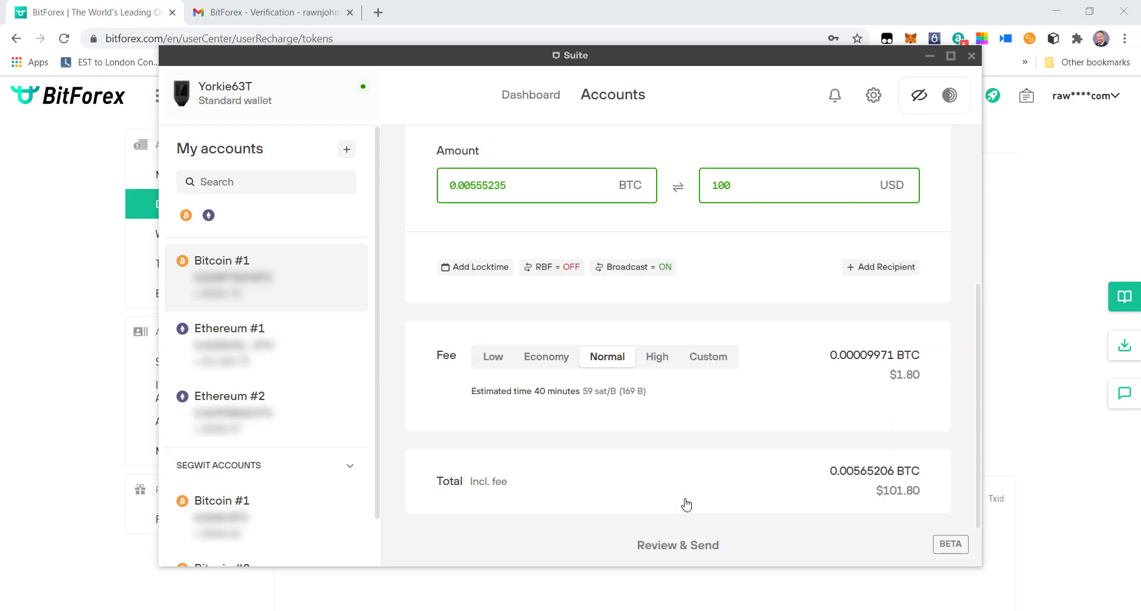
Review and broadcast the 0.00555235 BTC payment after device confirmation.
left_click(677, 545)
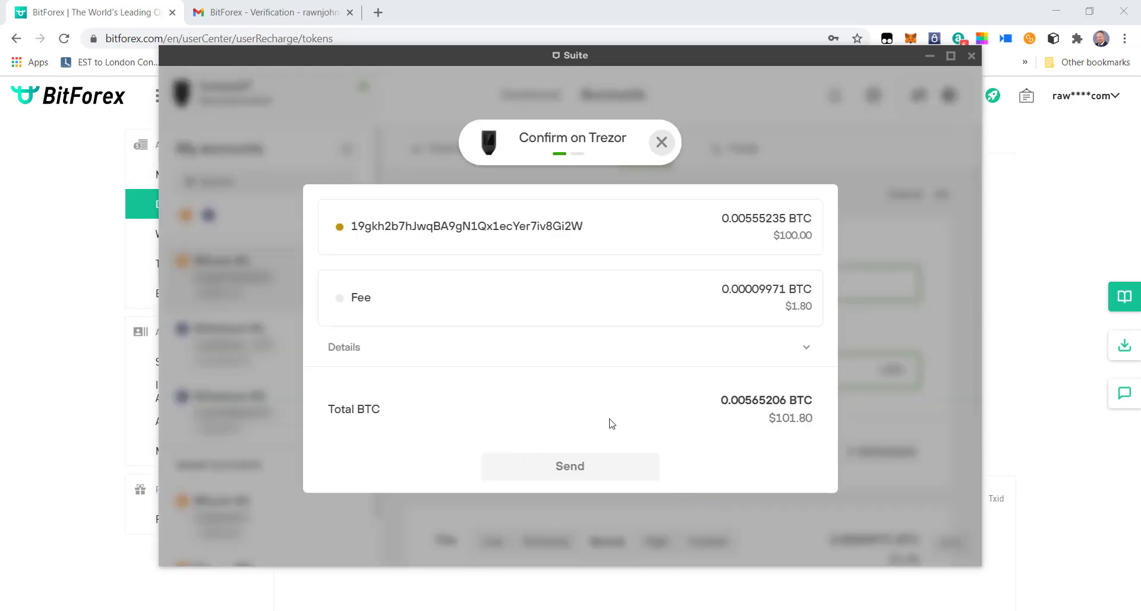
mouse_move(341, 305)
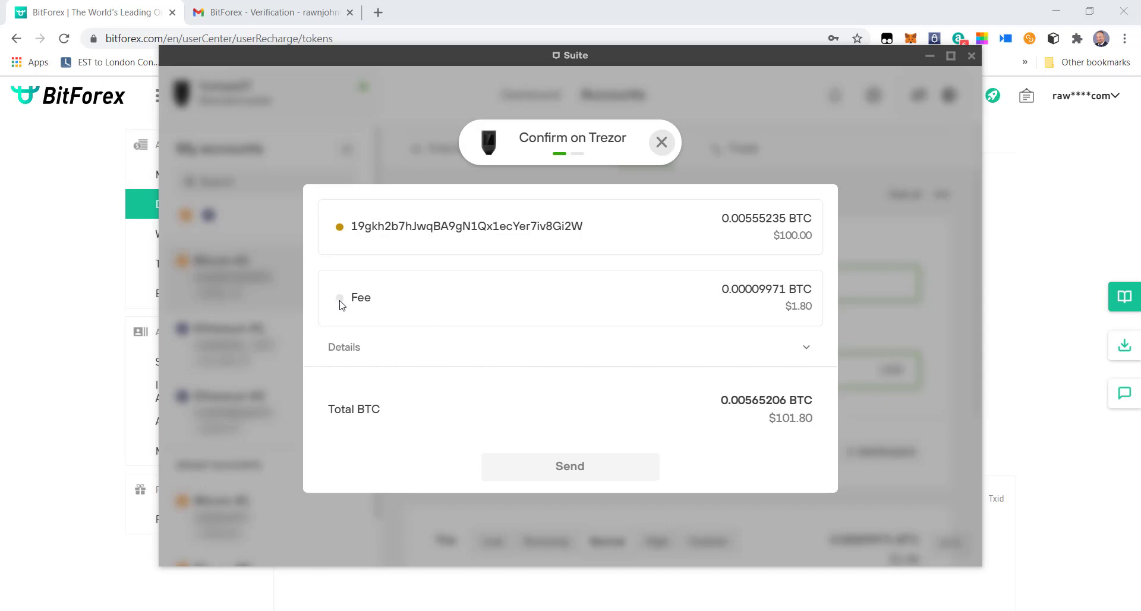
mouse_move(618, 459)
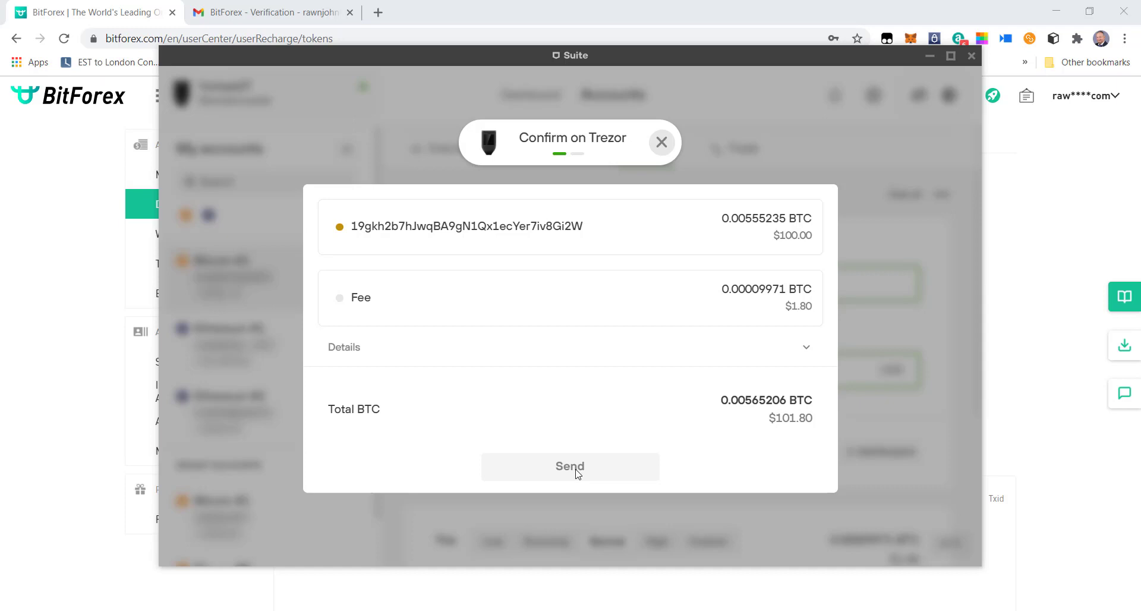
mouse_move(606, 445)
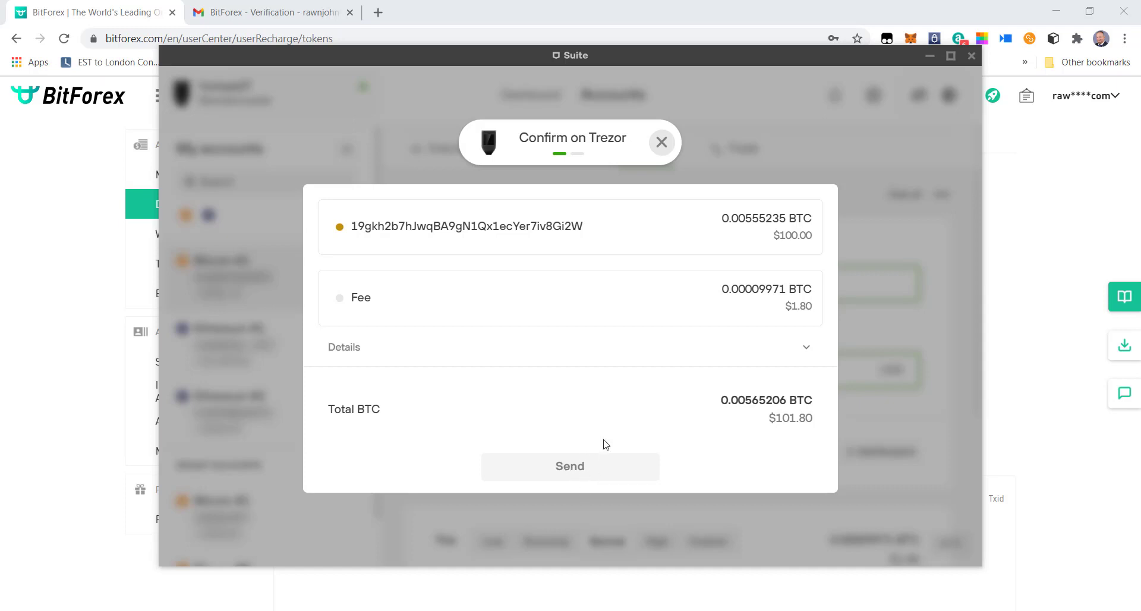
mouse_move(610, 435)
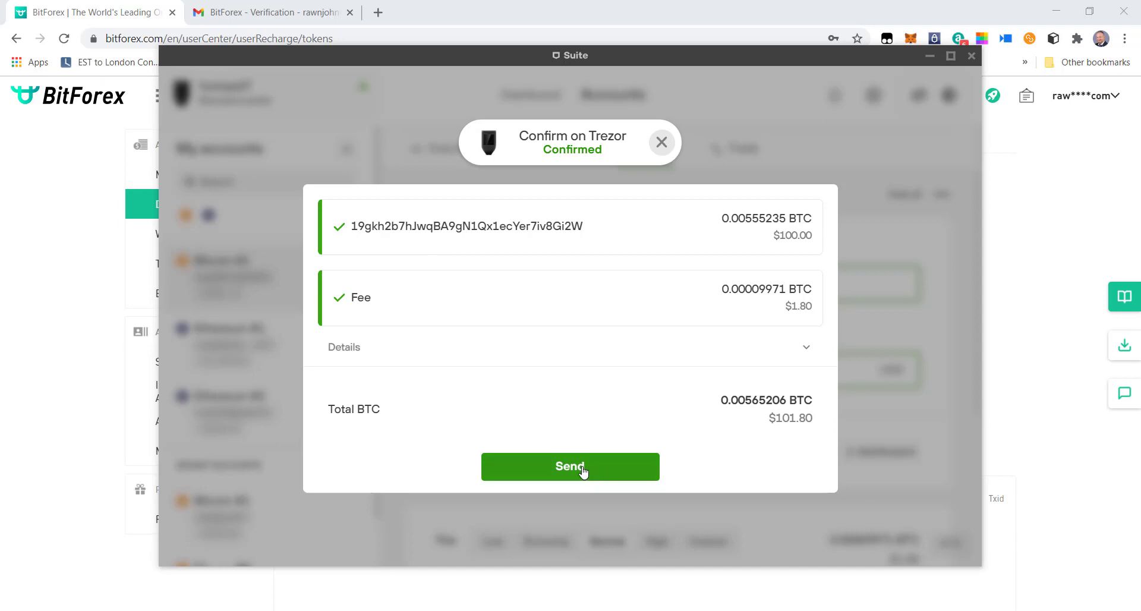
left_click(570, 467)
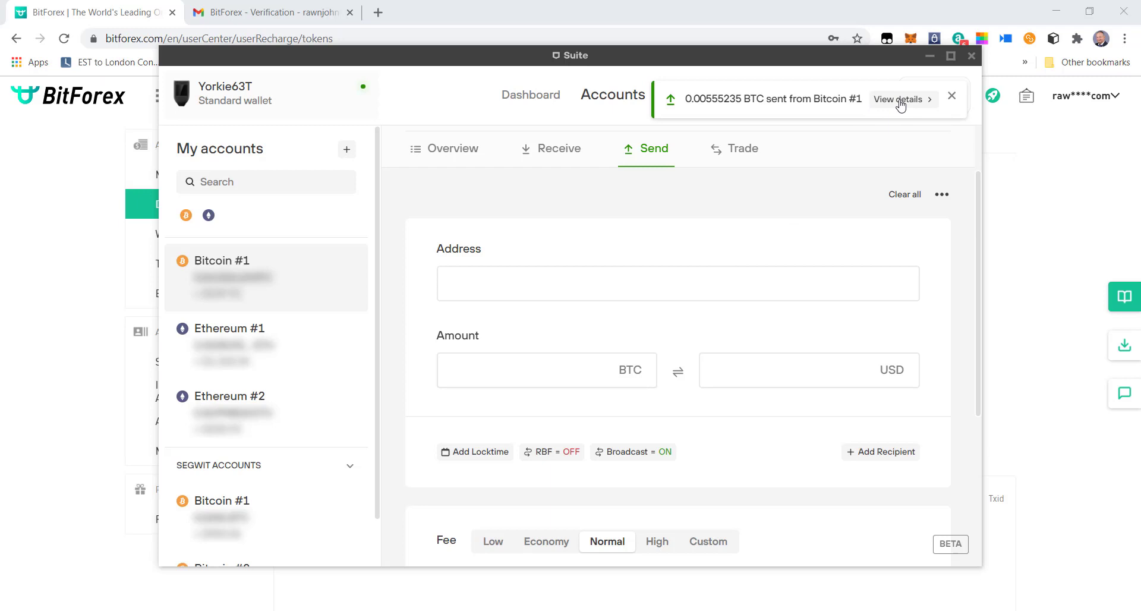
Open the sent payment's Bitcoin #1 details, then close Trezor Suite.
left_click(445, 148)
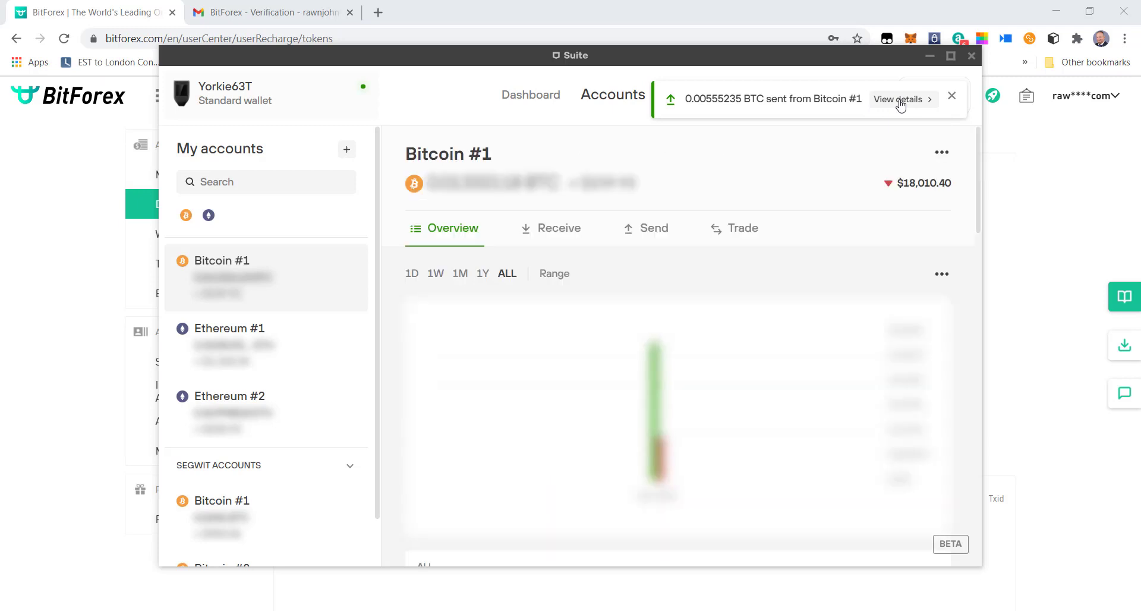
left_click(951, 95)
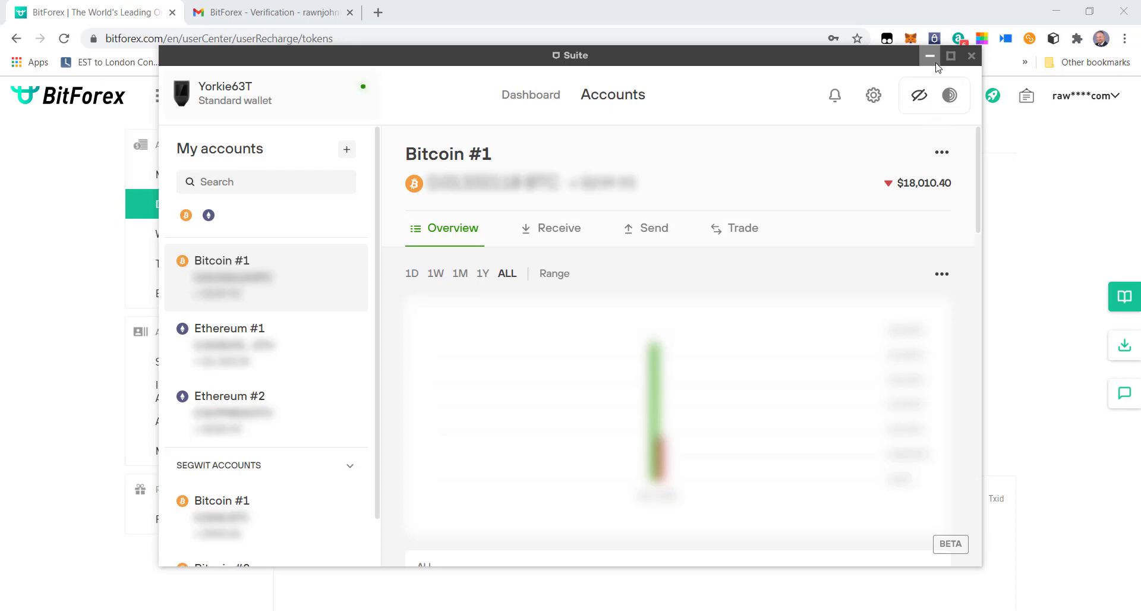
mouse_move(972, 56)
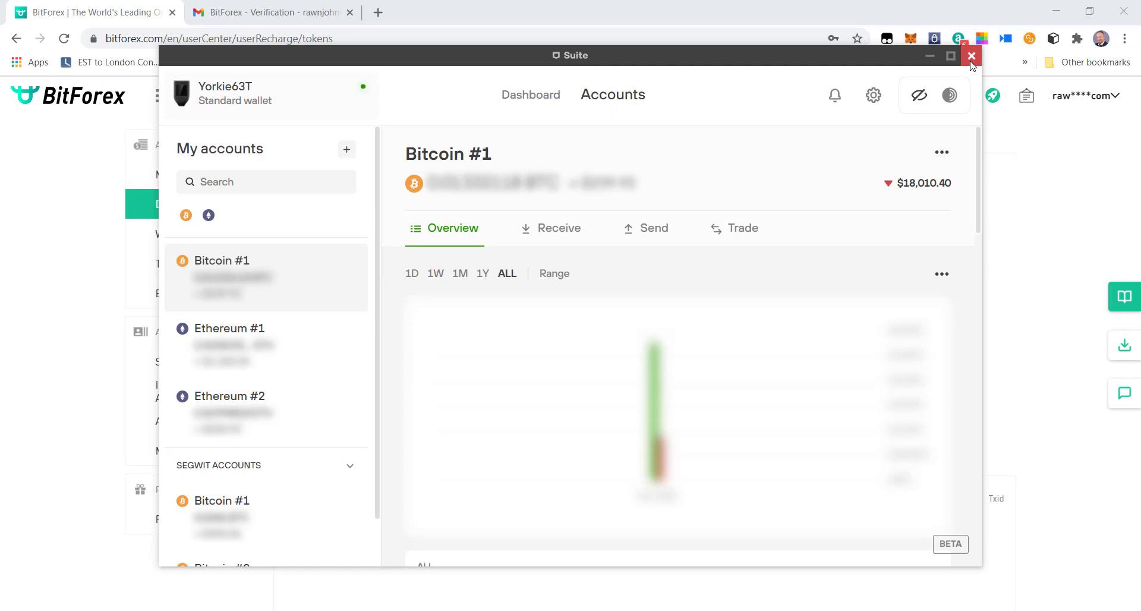
left_click(970, 55)
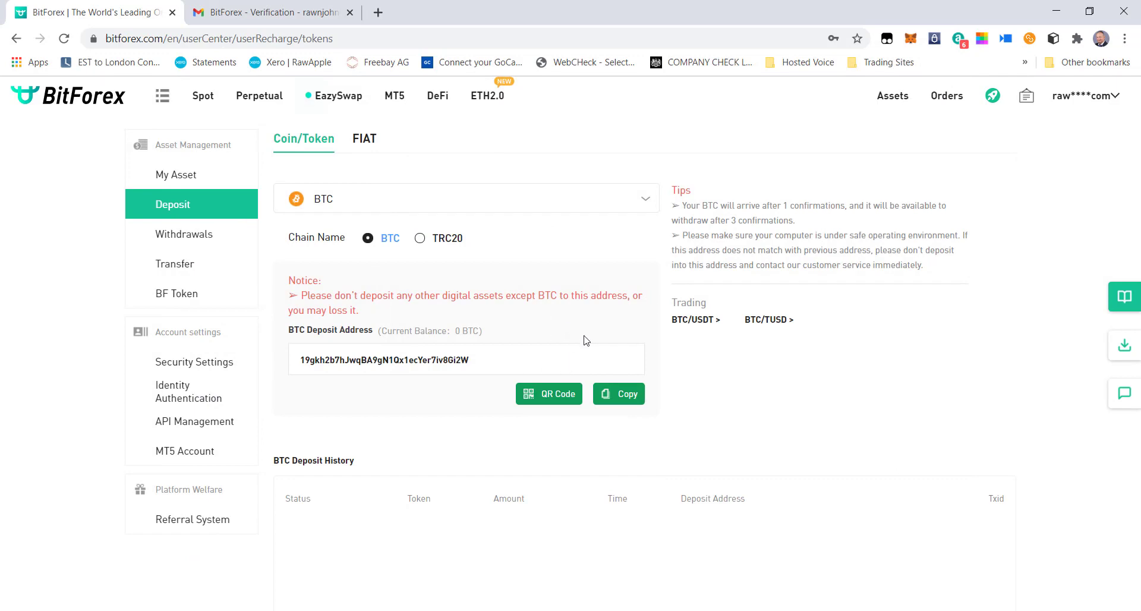
mouse_move(177, 143)
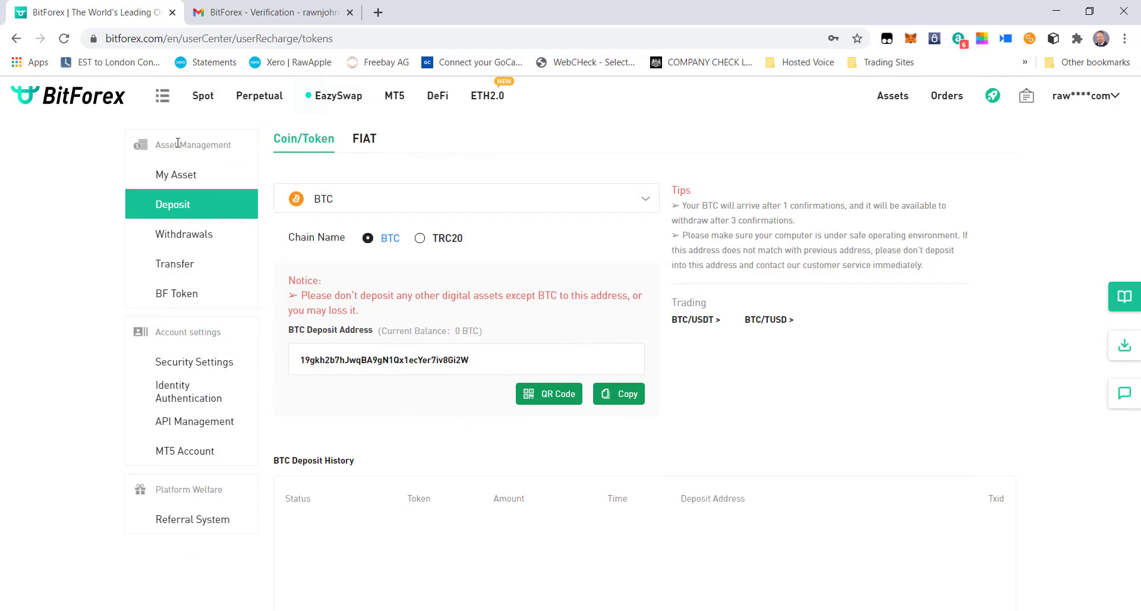
Reload the deposit page to reveal the completed 0.00555235 BTC deposit.
left_click(63, 38)
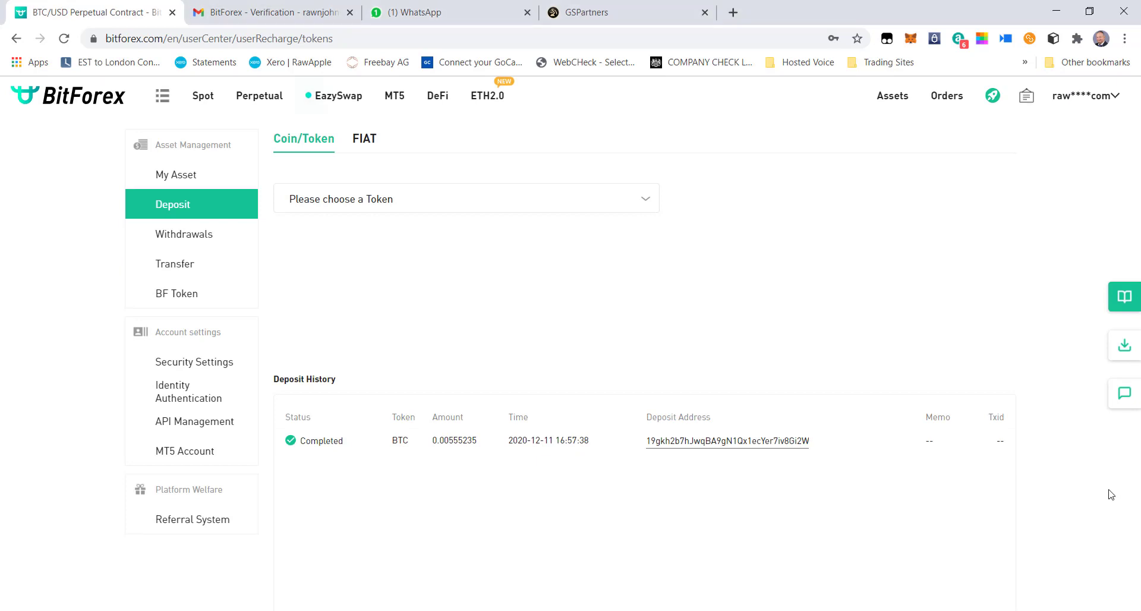
mouse_move(620, 495)
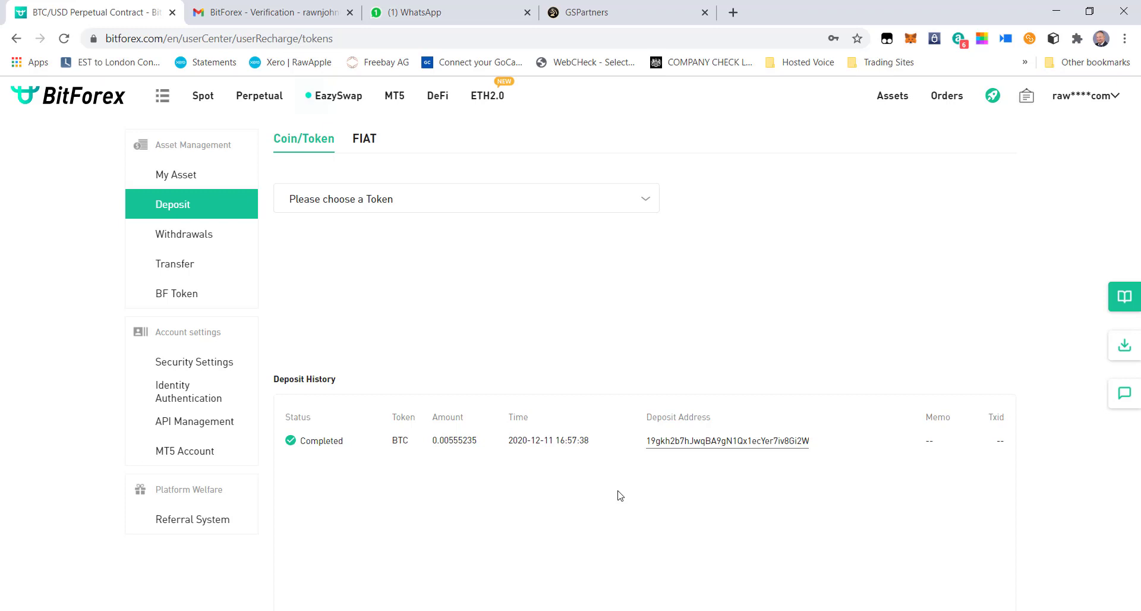
mouse_move(605, 485)
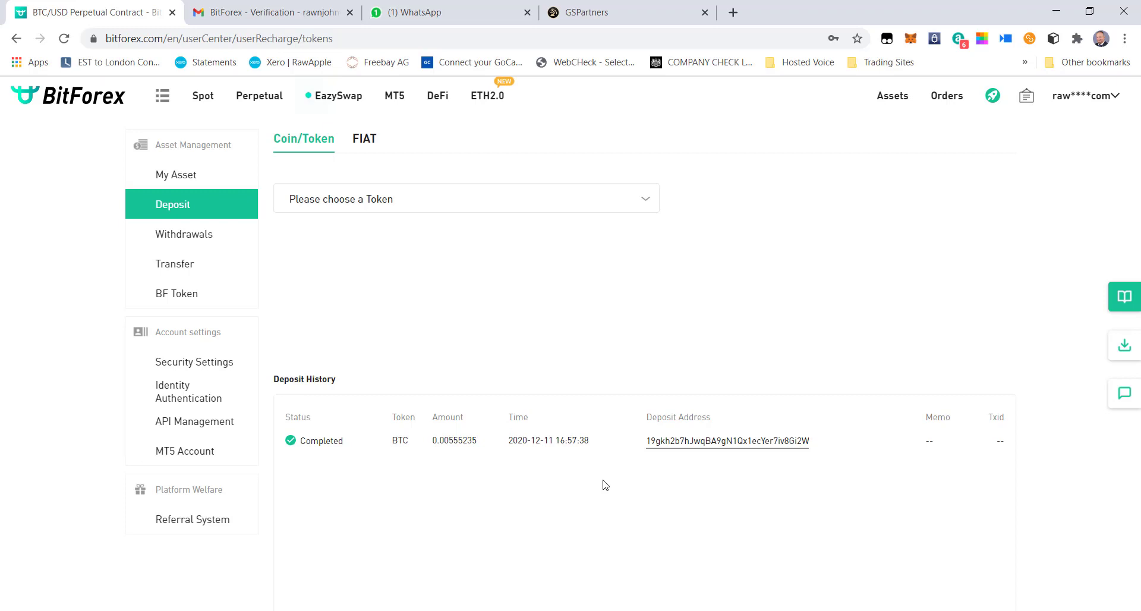
mouse_move(643, 452)
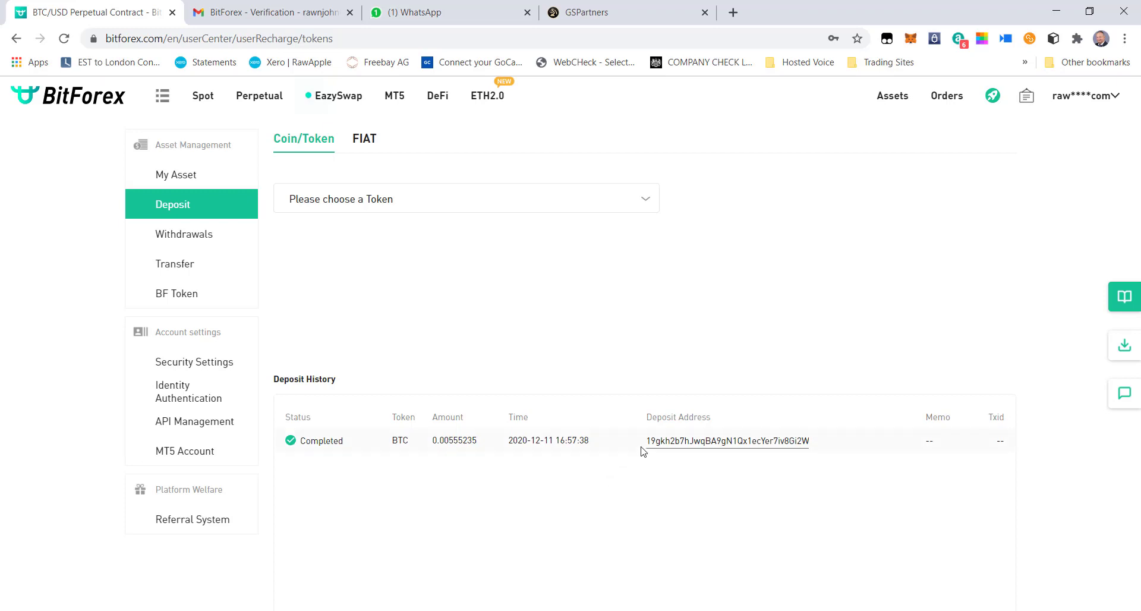